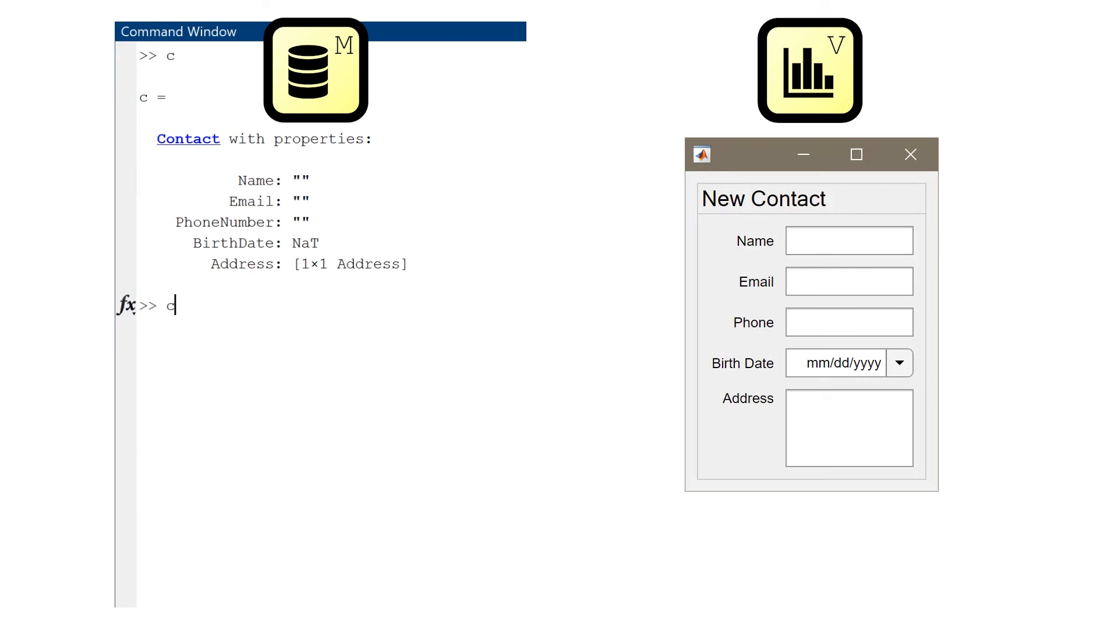
type(".Name = \"Sean de")
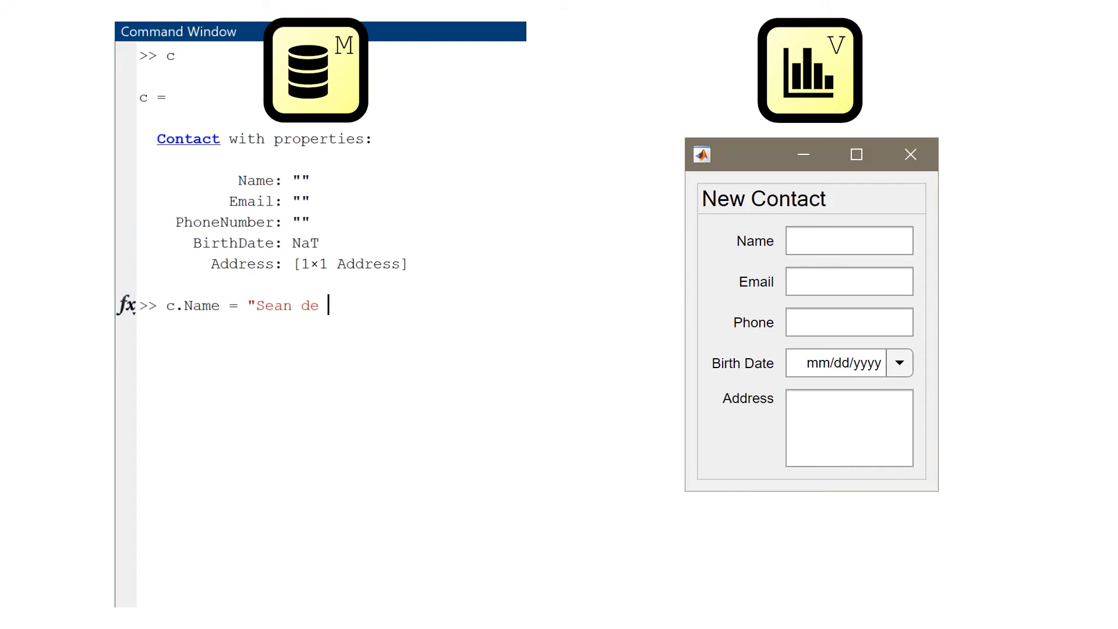